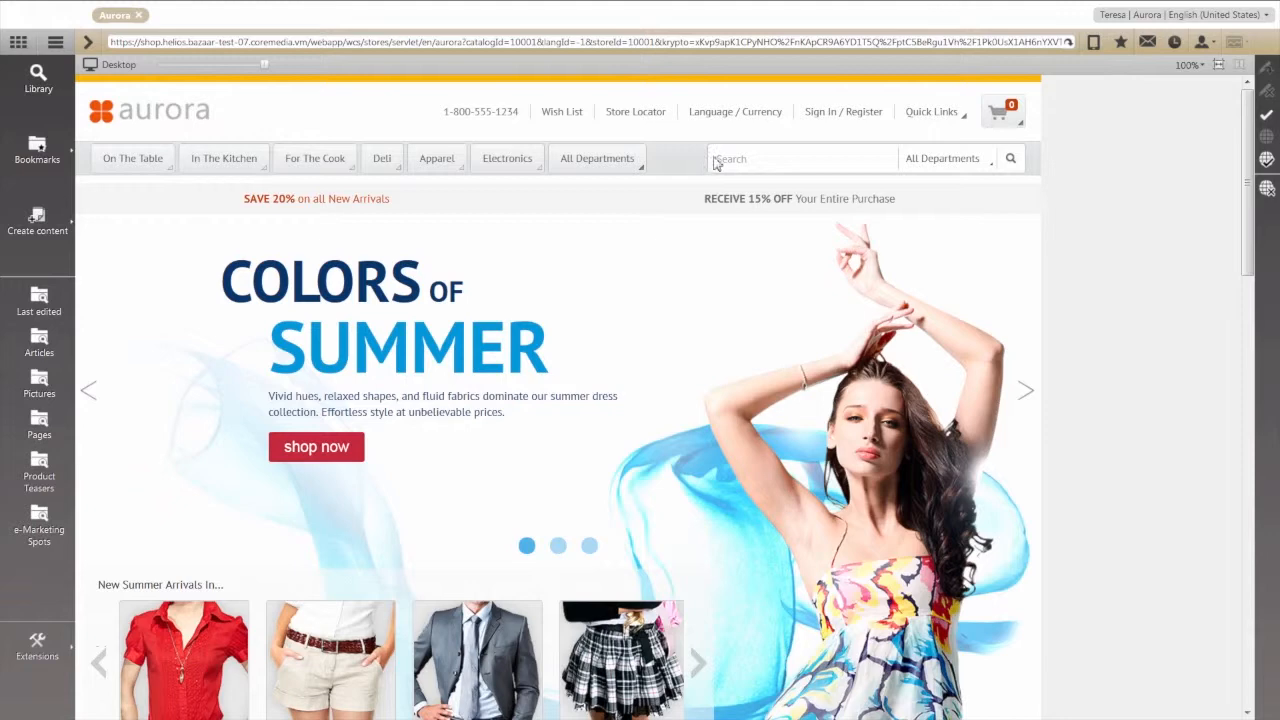
Search the Aurora store for 'summer dresses' (83 matches) and zoom the preview to 75%
{"action": "type", "text": "sun"}
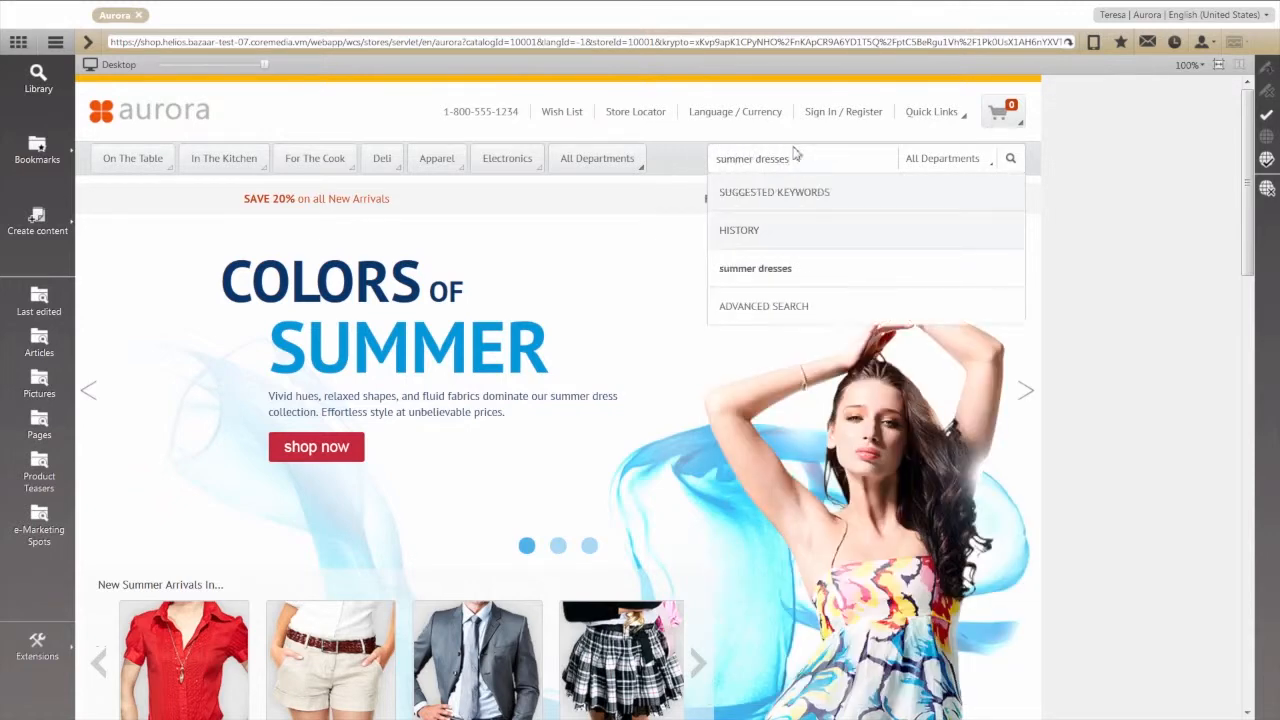
{"action": "left_click", "coordinate": [1011, 158]}
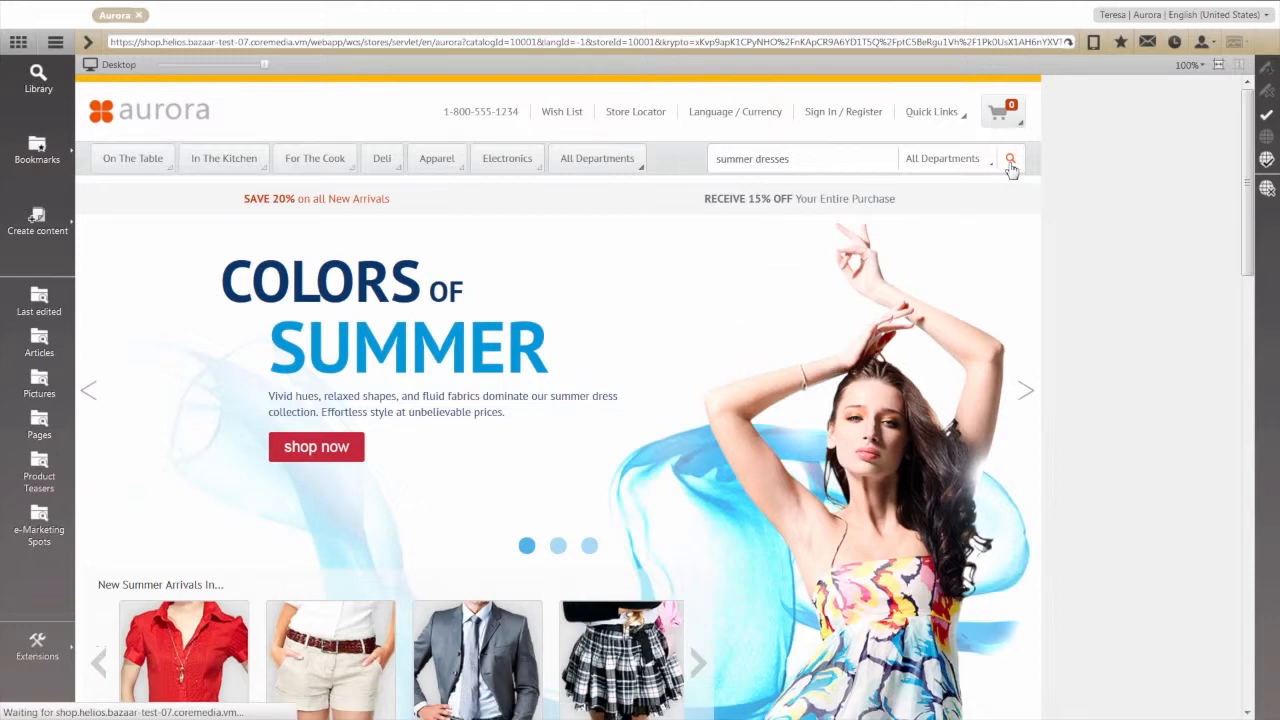
{"action": "left_click", "coordinate": [1010, 158]}
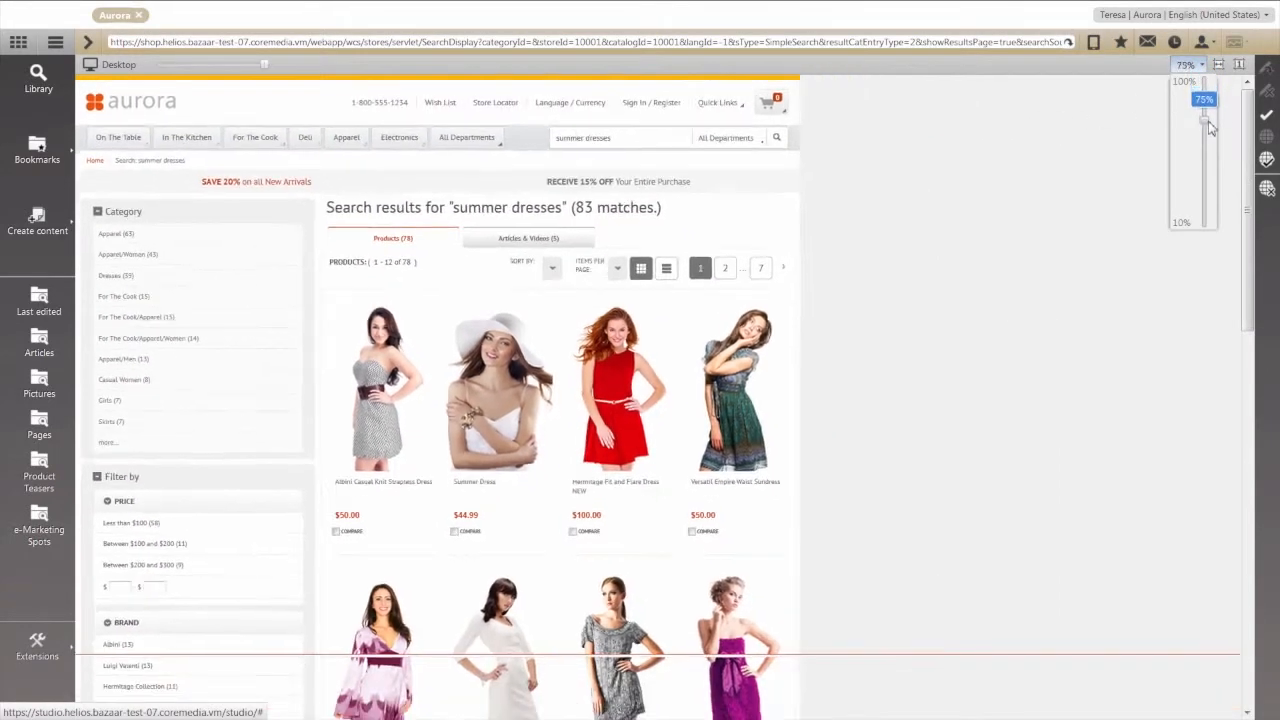
{"action": "left_click_drag", "start_coordinate": [1204, 115], "coordinate": [1204, 165]}
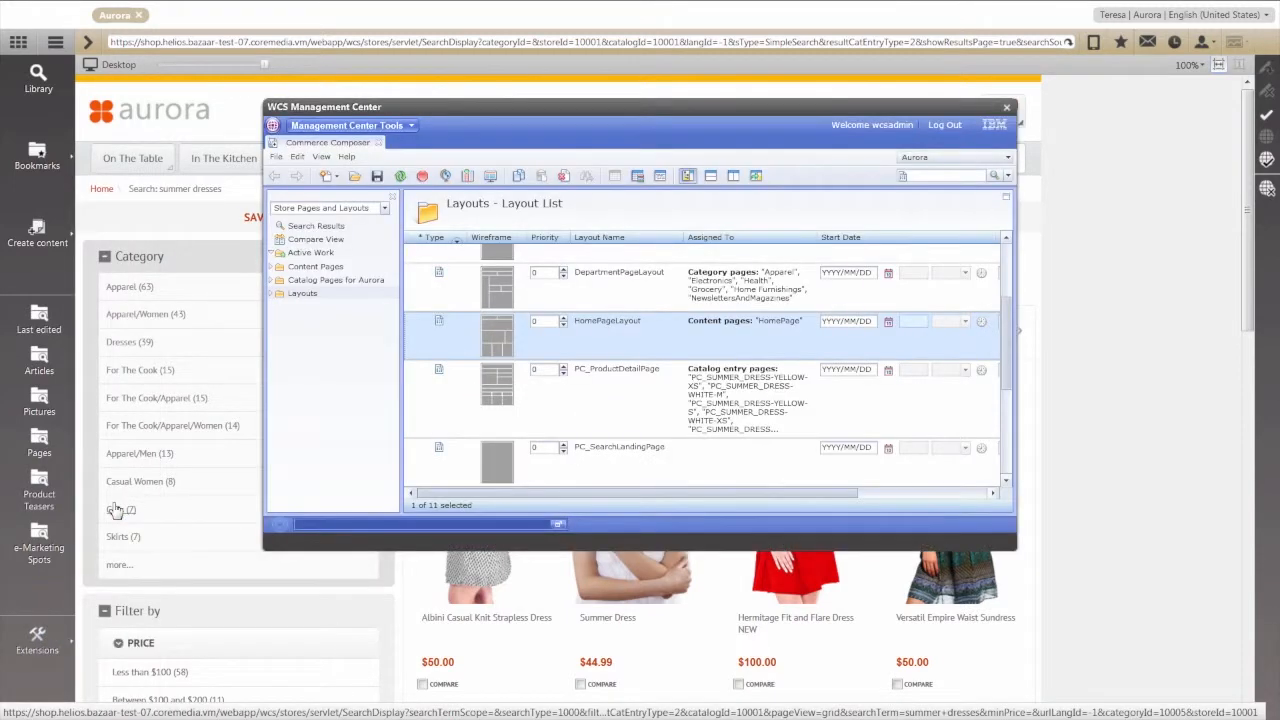
Open the PC_SearchLandingPage layout, check its CoreMedia widget, and add search term 'summer dress'
{"action": "left_click", "coordinate": [618, 447]}
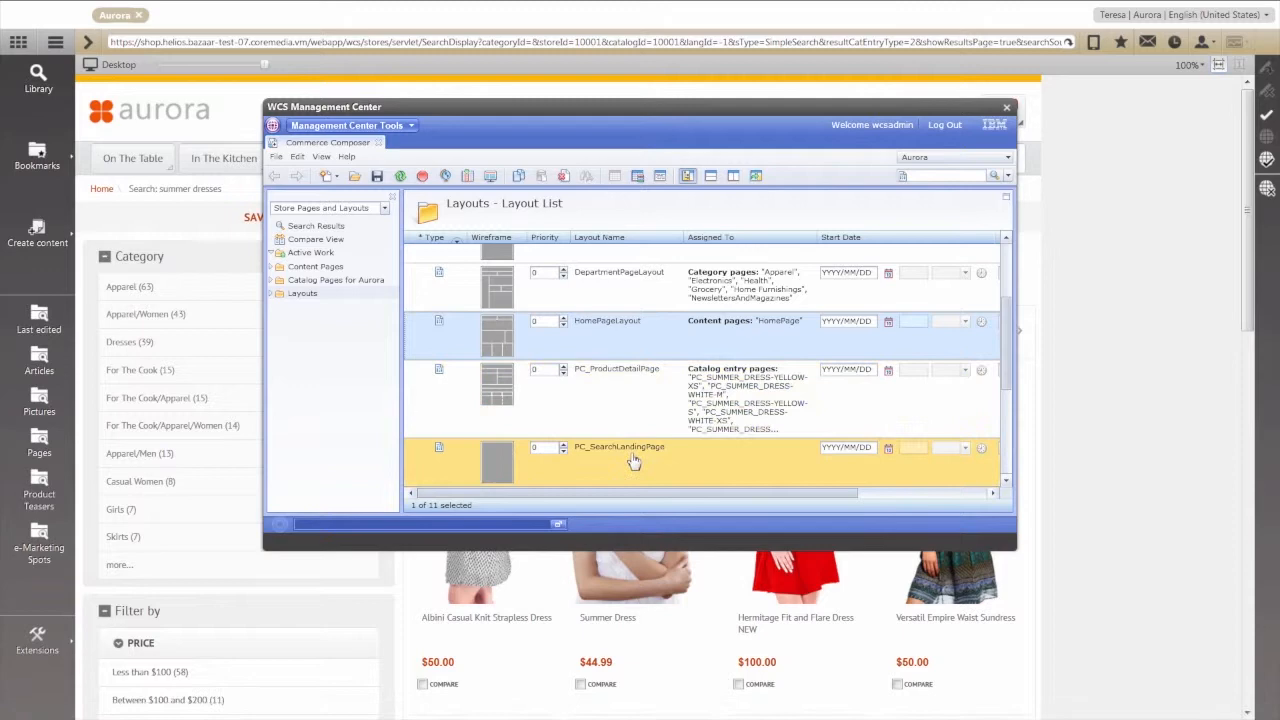
{"action": "double_click", "coordinate": [619, 447]}
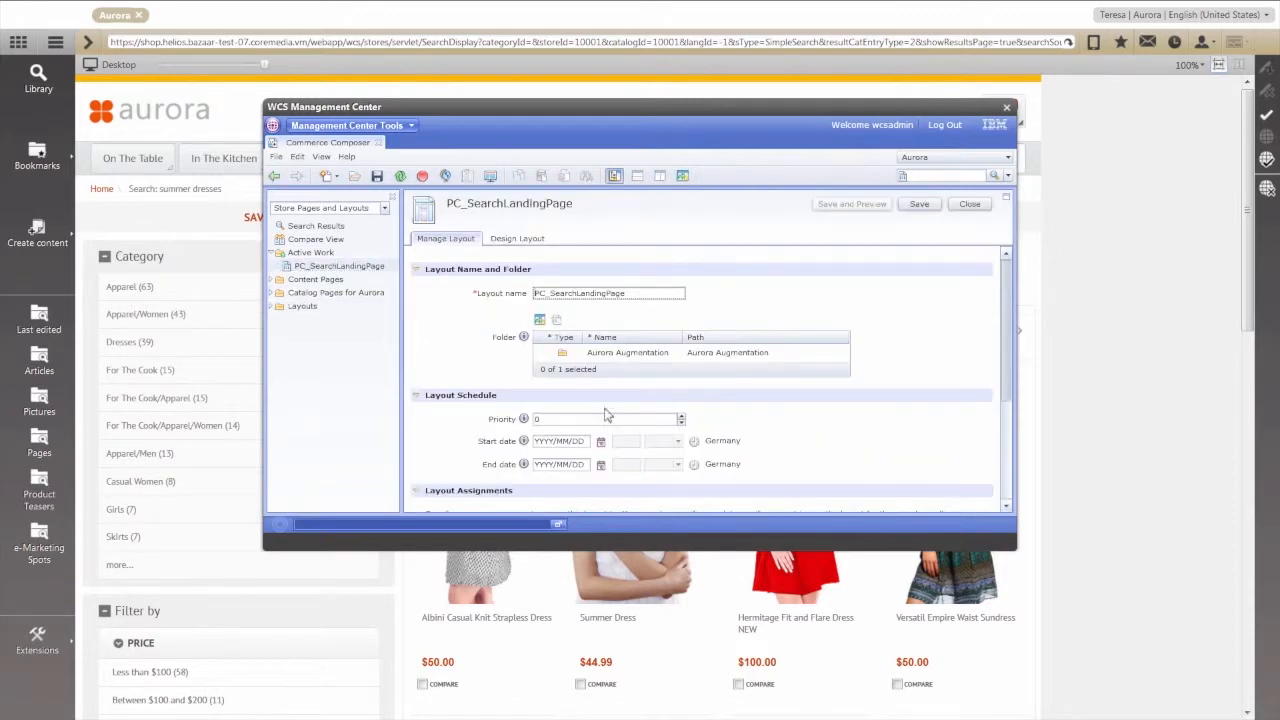
{"action": "left_click", "coordinate": [517, 238]}
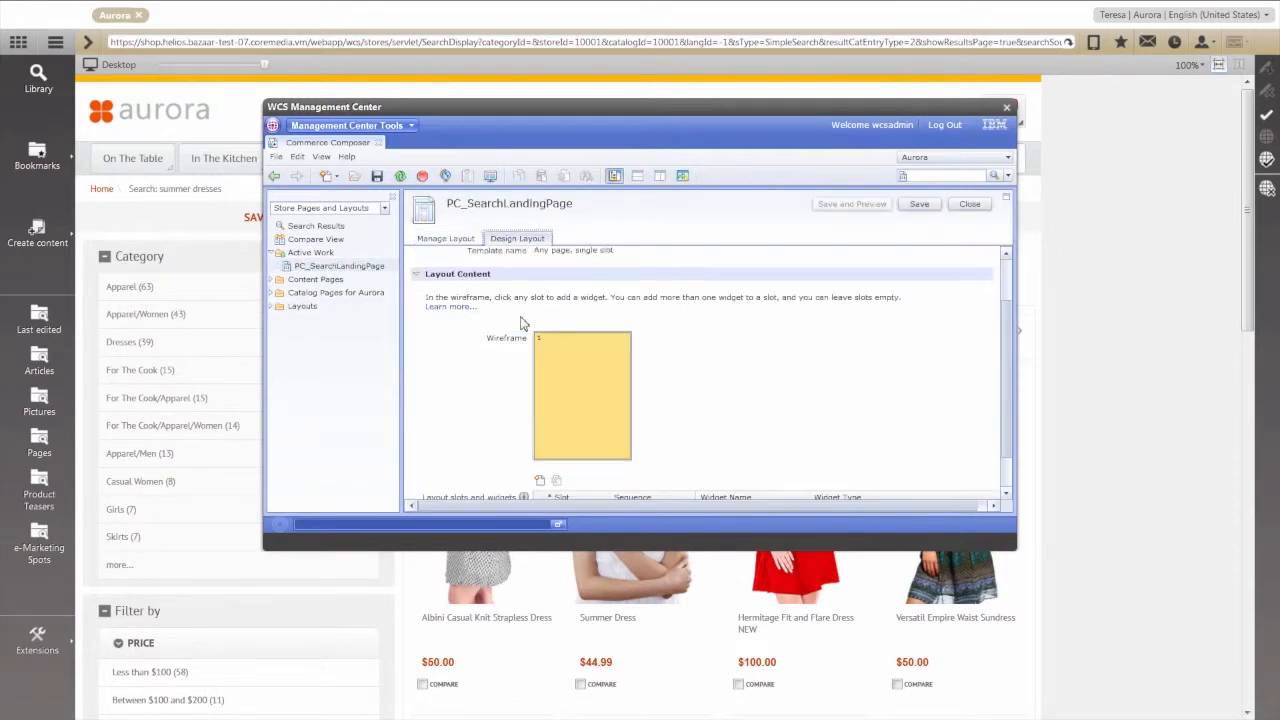
{"action": "left_click", "coordinate": [581, 395]}
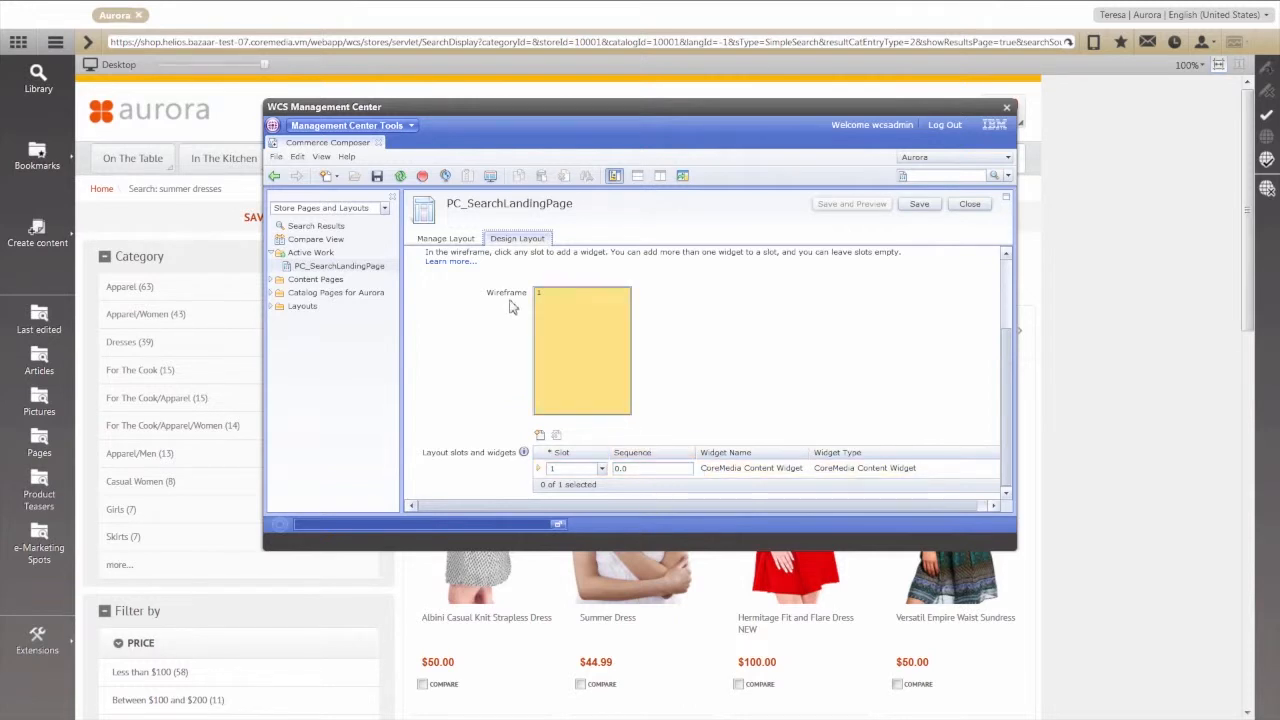
{"action": "left_click", "coordinate": [445, 238]}
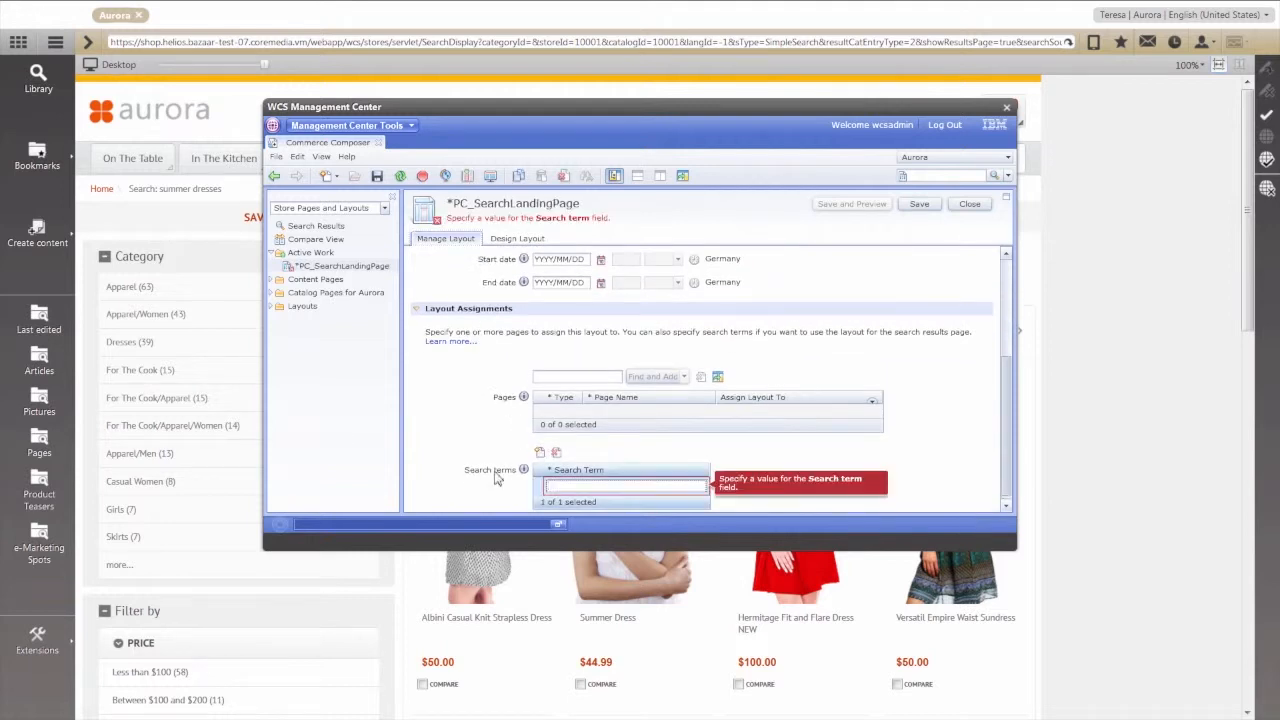
{"action": "type", "text": "summer dresses"}
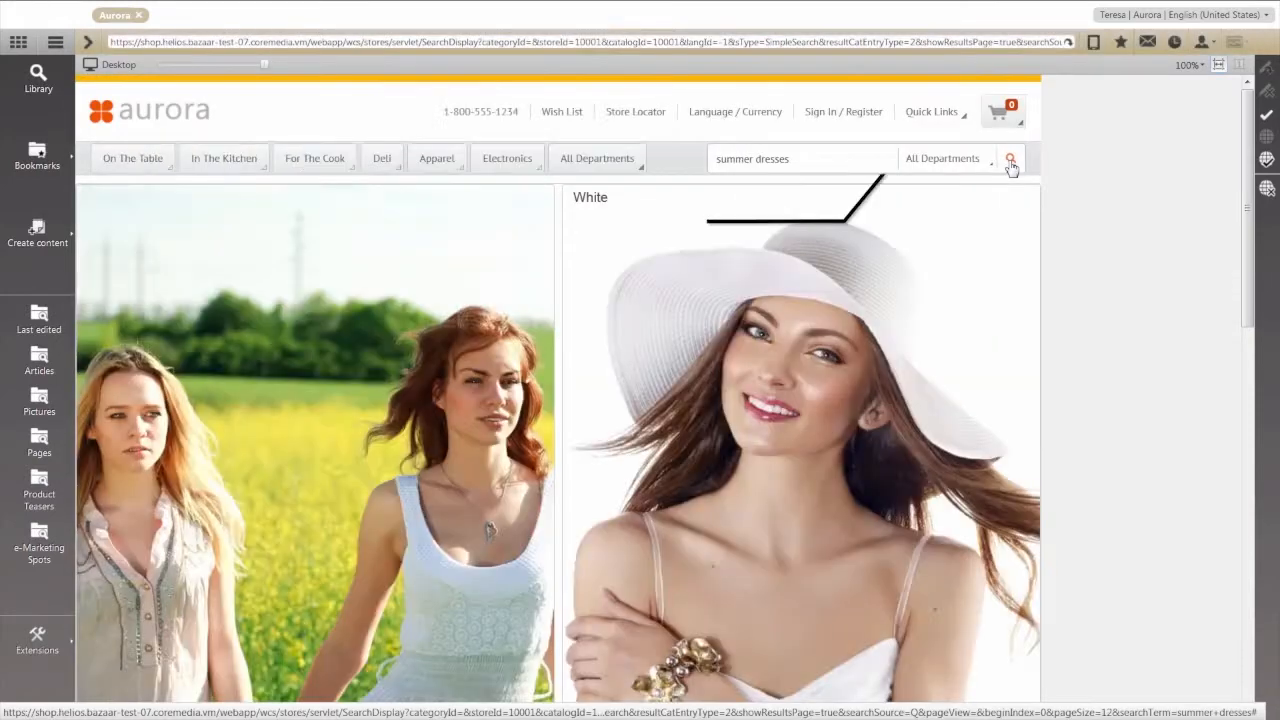
Rerun the summer dresses search to see the image teaser landing page, and list bookmarks
{"action": "left_click", "coordinate": [1011, 158]}
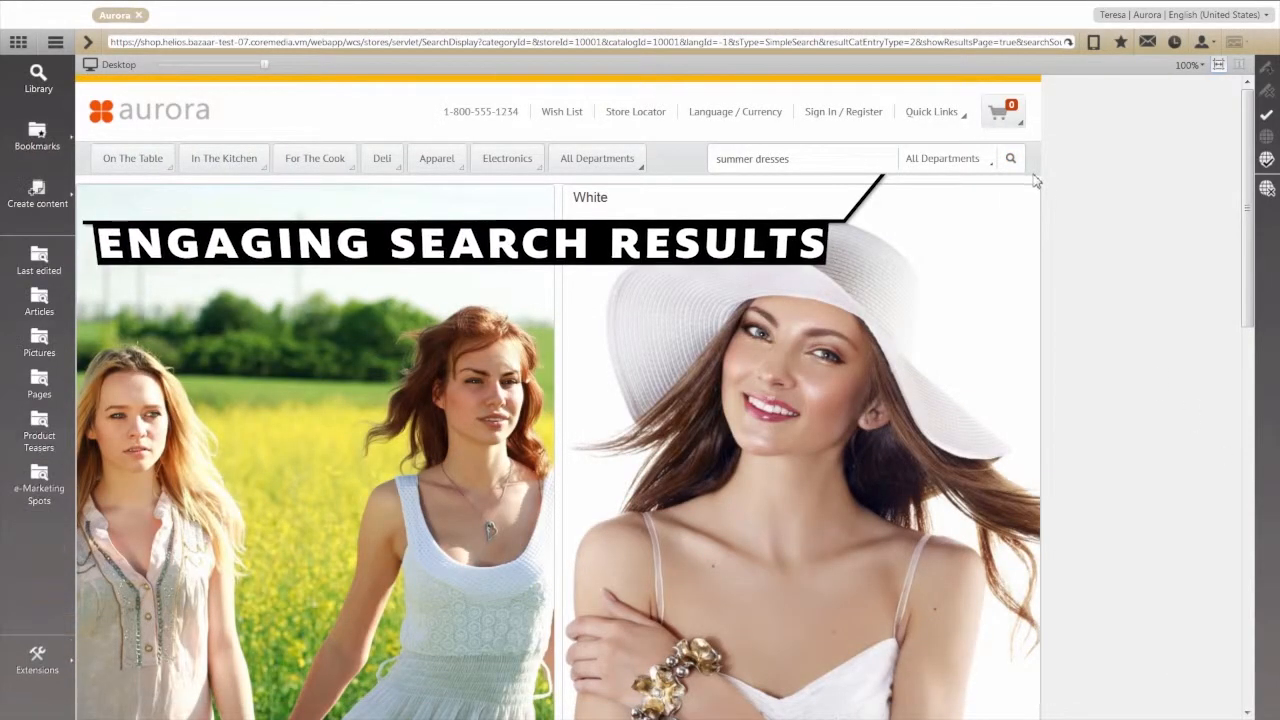
{"action": "left_click", "coordinate": [1188, 64]}
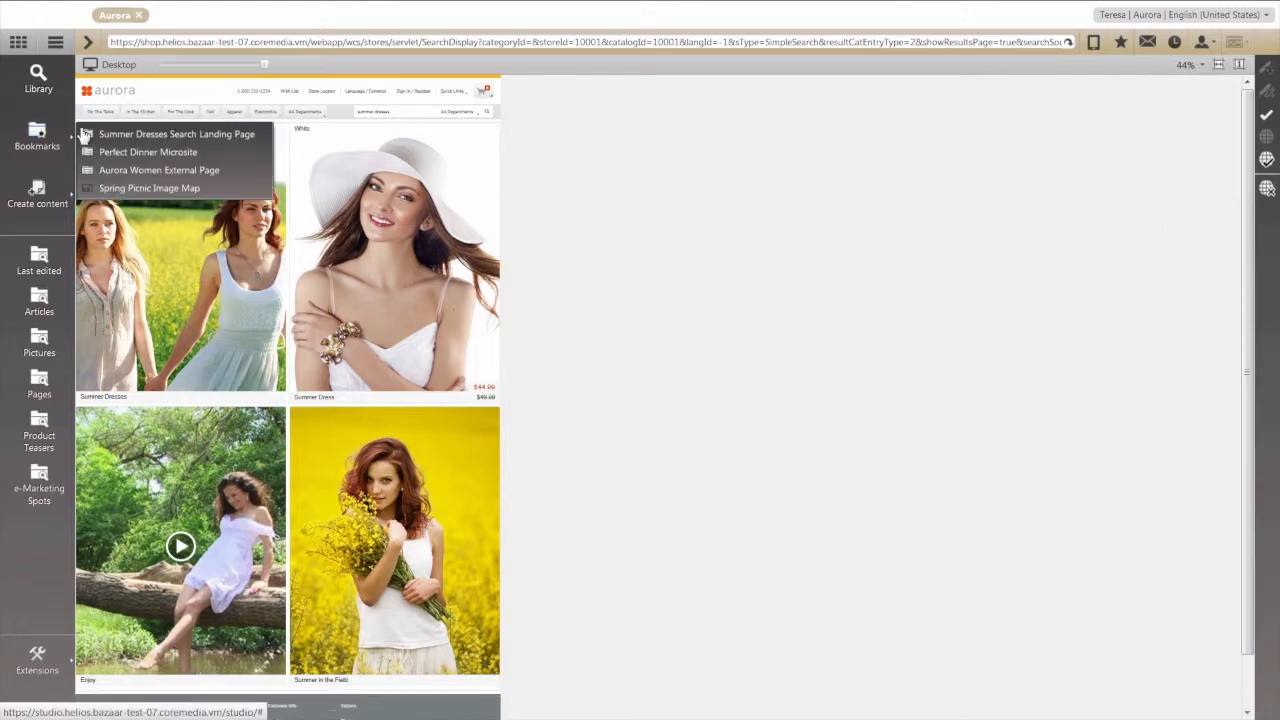
Place the Spring Hero Banner Collection in the landing page's Main placement, above the summer dresses collection
{"action": "left_click", "coordinate": [176, 134]}
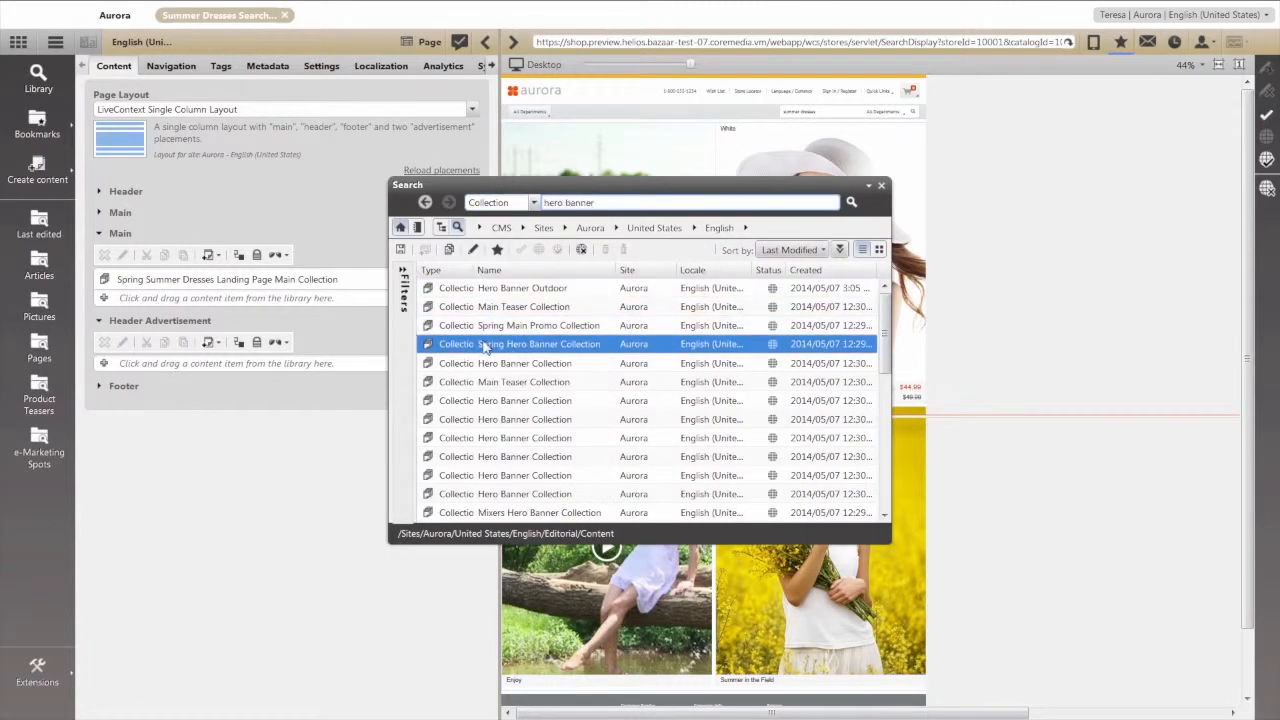
{"action": "left_click_drag", "start_coordinate": [519, 343], "coordinate": [230, 277]}
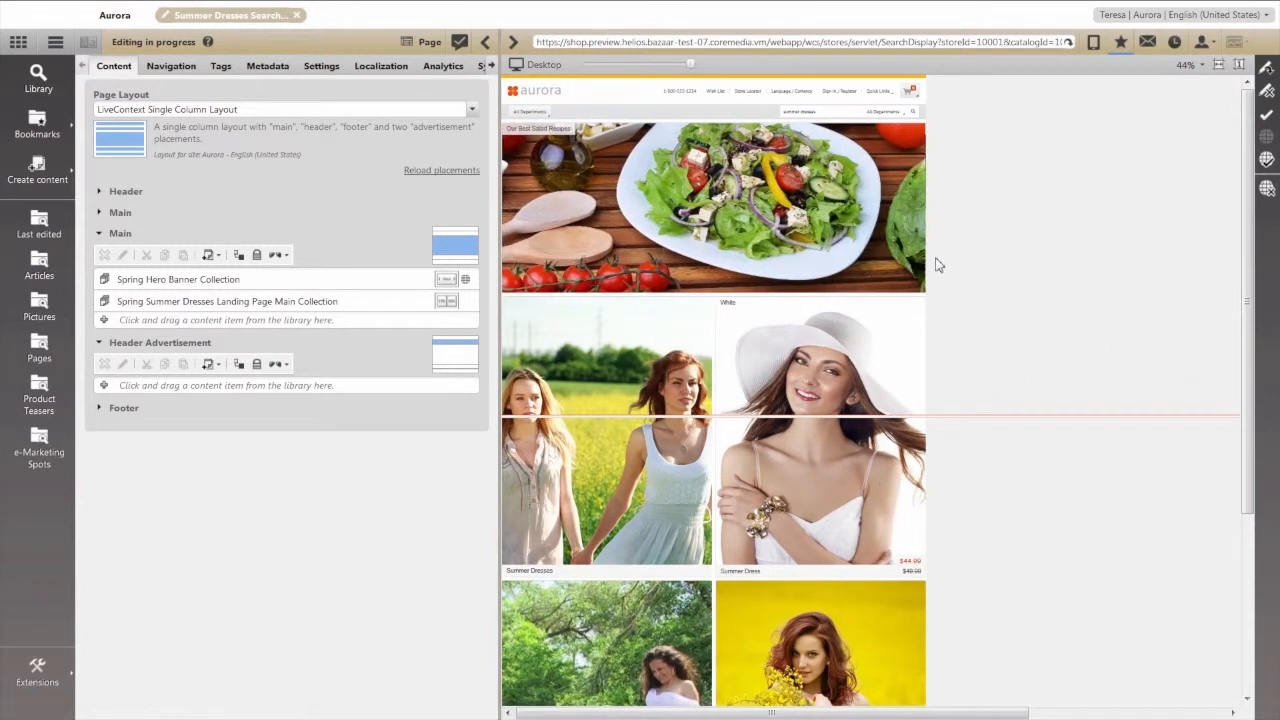
{"action": "scroll", "scroll_direction": "down", "scroll_amount": 3}
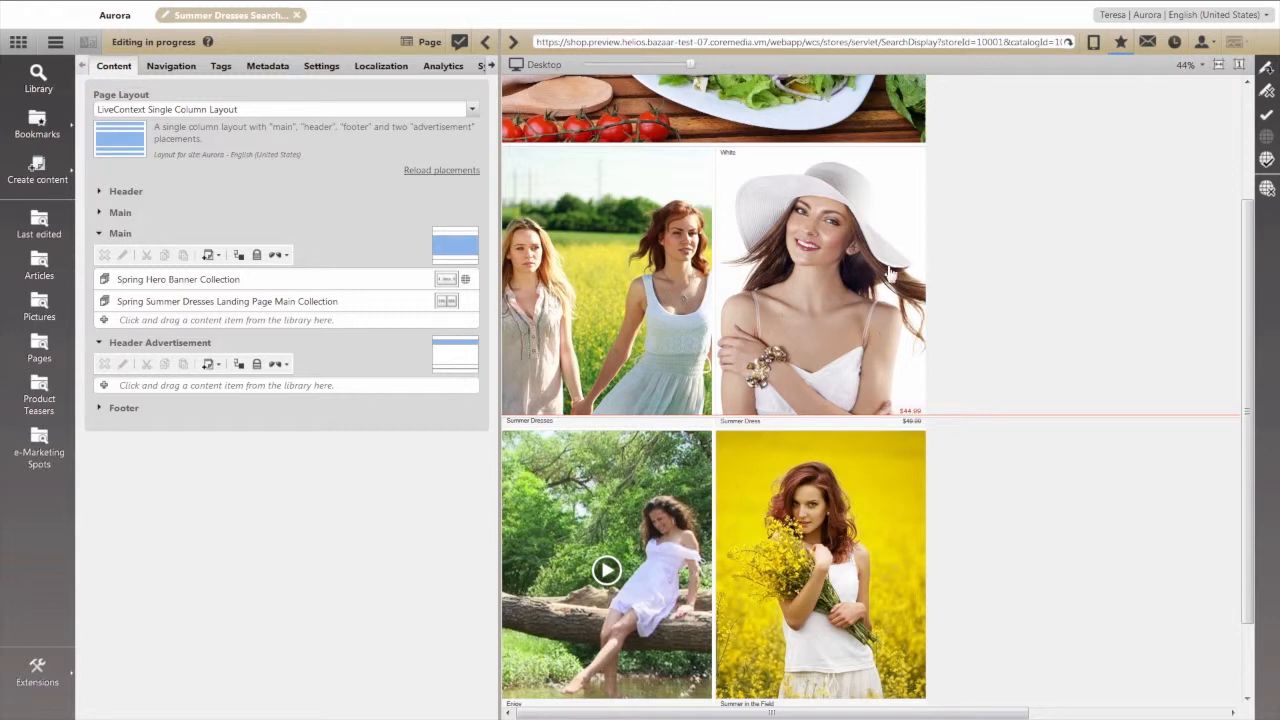
{"action": "left_click", "coordinate": [226, 301]}
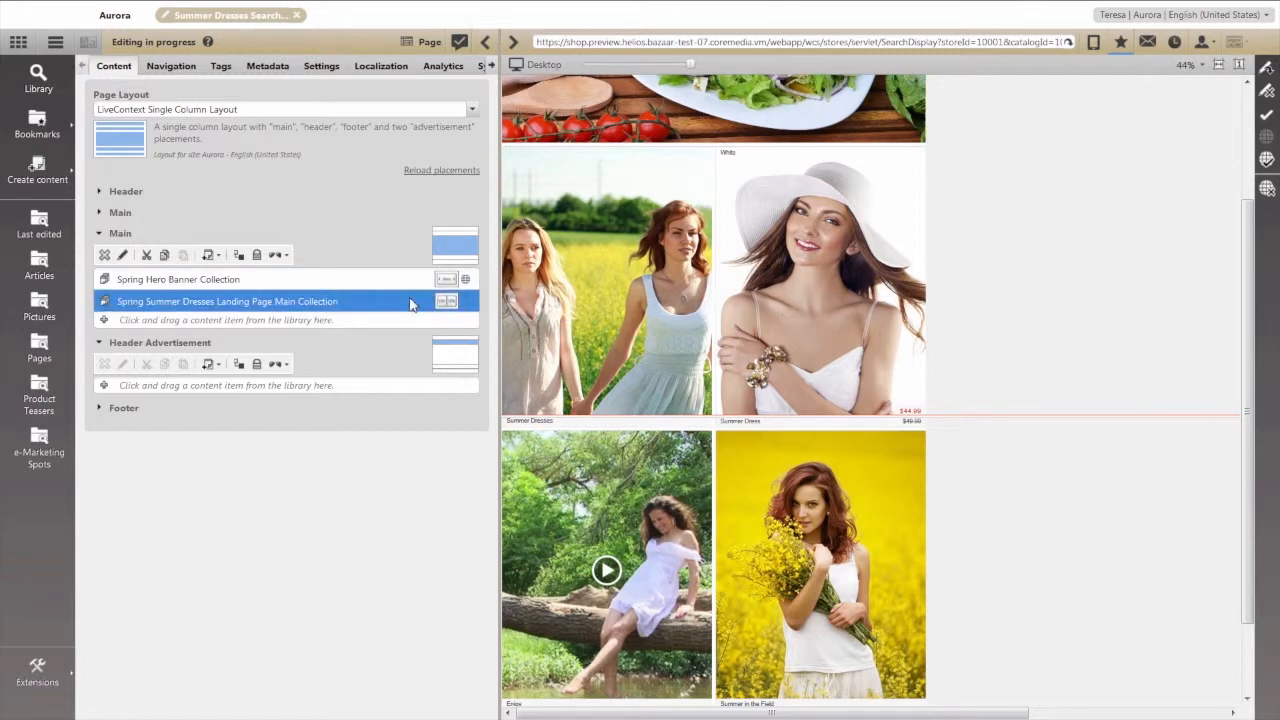
Set the Airy Summer Dresses collection's layout variant to Teaser List
{"action": "double_click", "coordinate": [226, 301]}
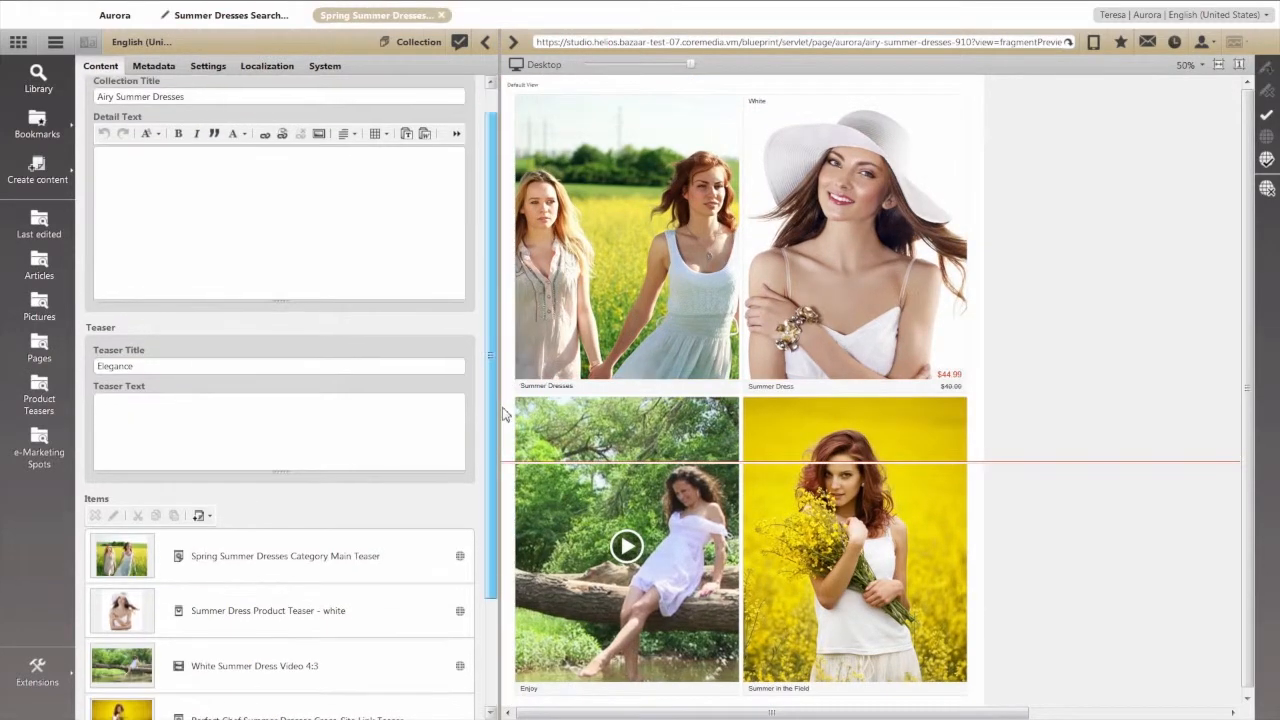
{"action": "scroll", "scroll_direction": "down", "scroll_amount": 3}
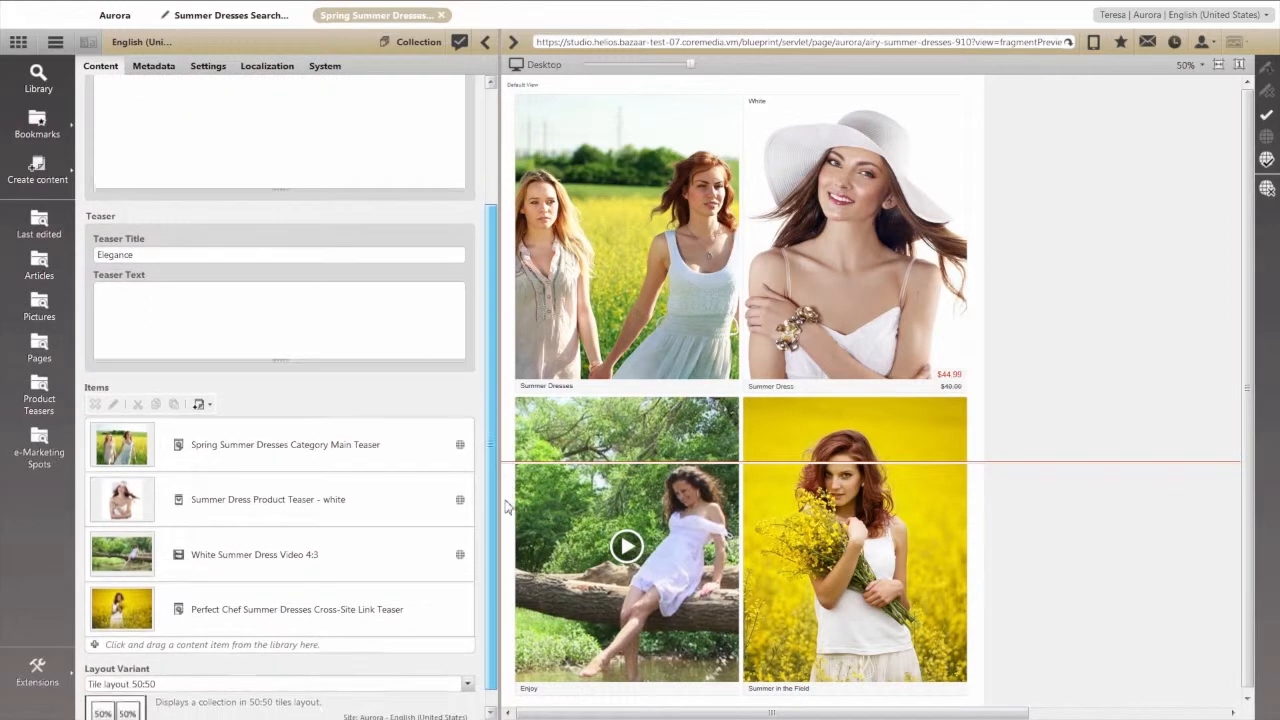
{"action": "left_click", "coordinate": [467, 684]}
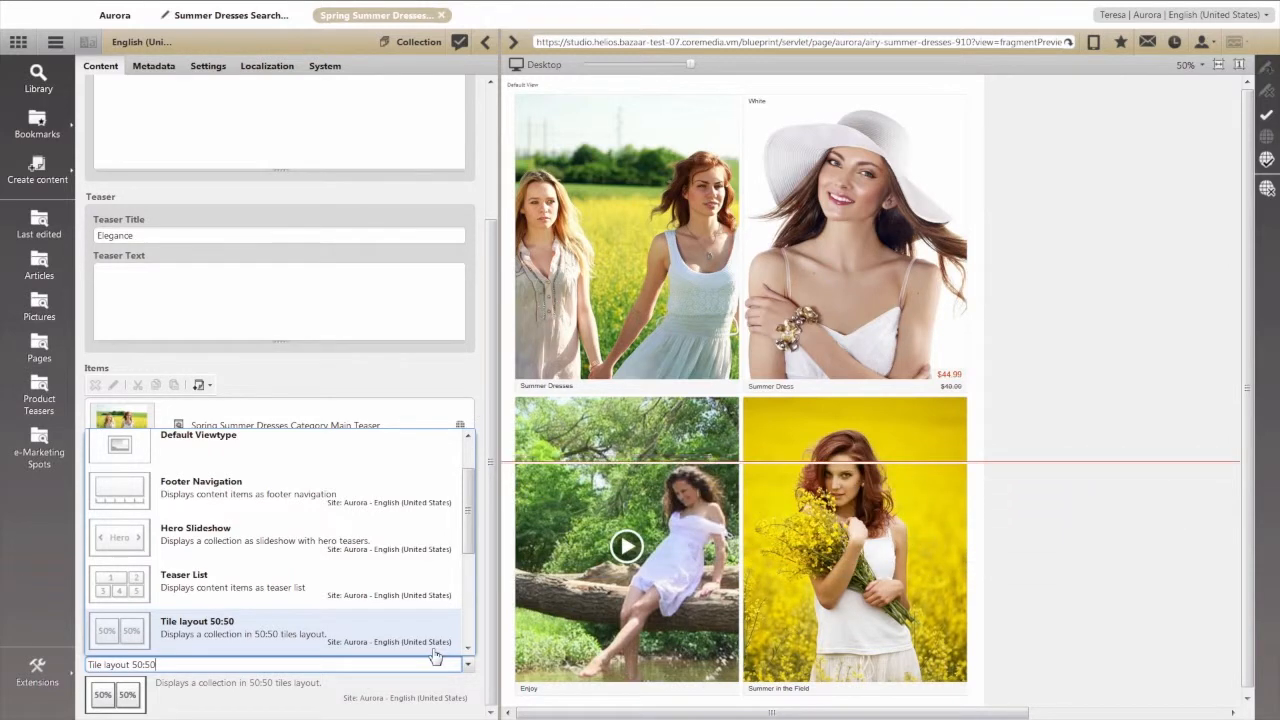
{"action": "mouse_move", "coordinate": [417, 622]}
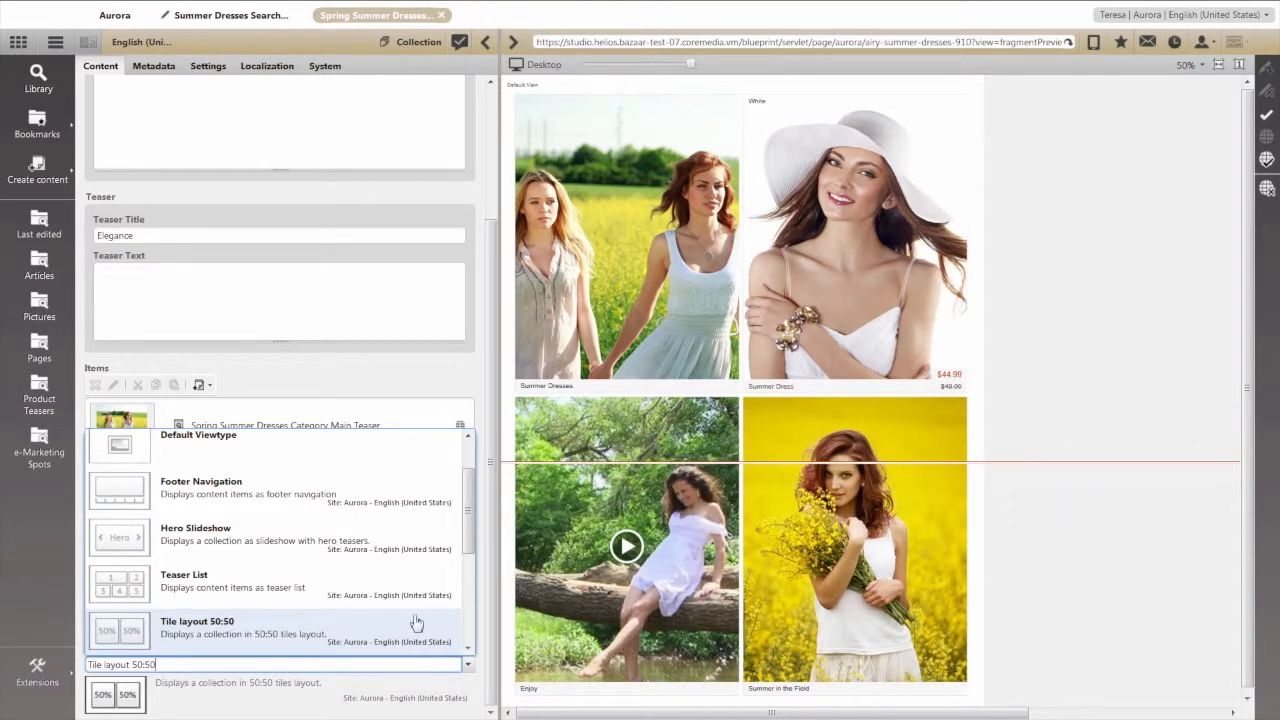
{"action": "left_click", "coordinate": [184, 574]}
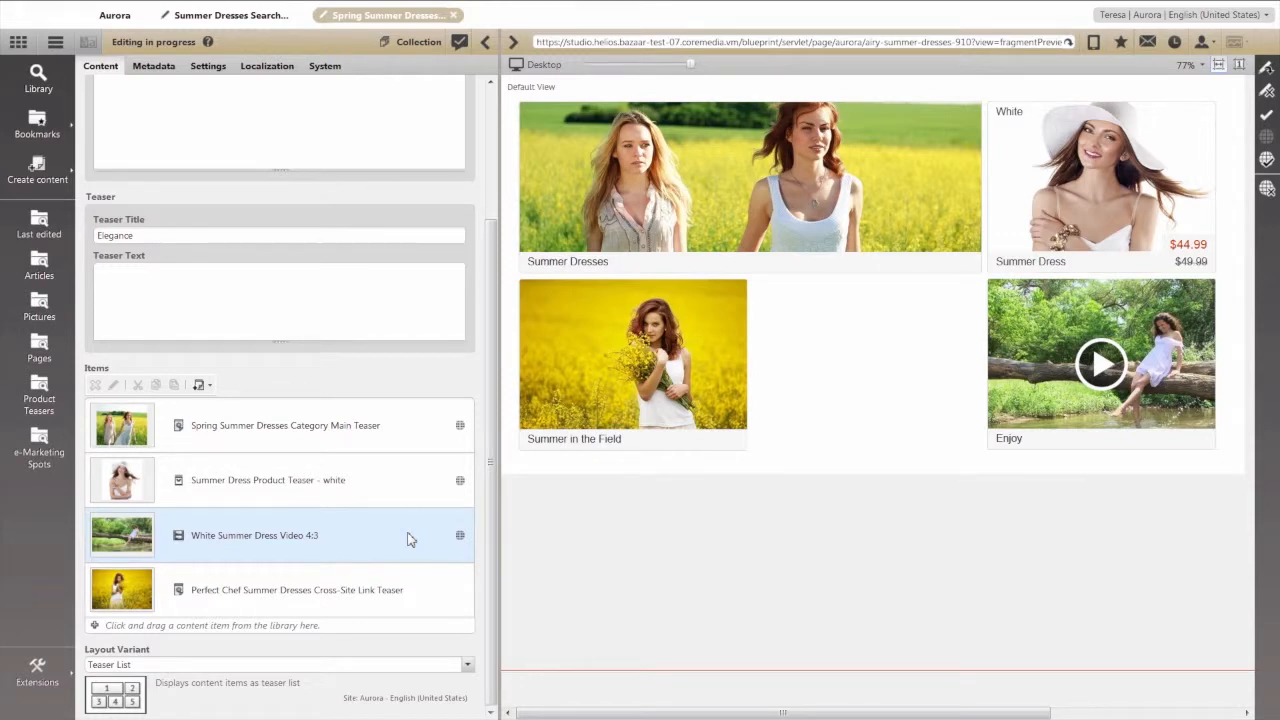
{"action": "mouse_move", "coordinate": [379, 523]}
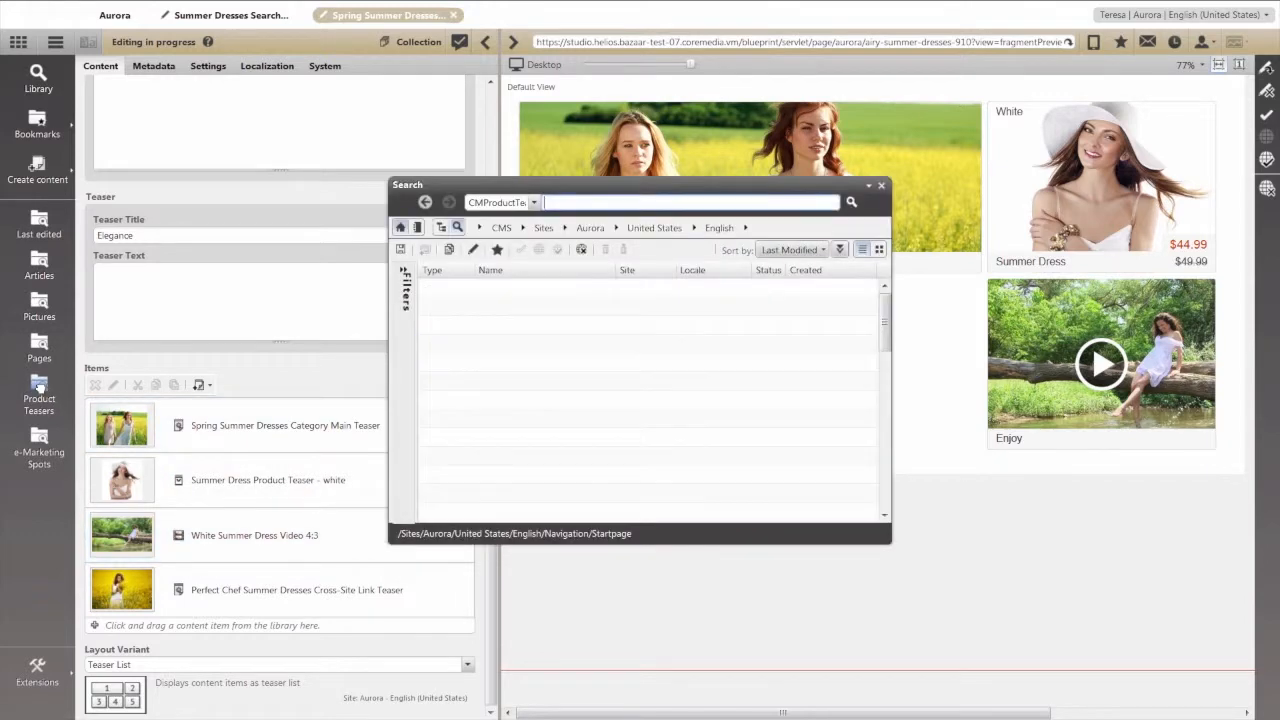
Add the White Strap Dress Product Teaser ($179.99) to the collection's items
{"action": "type", "text": "white dress"}
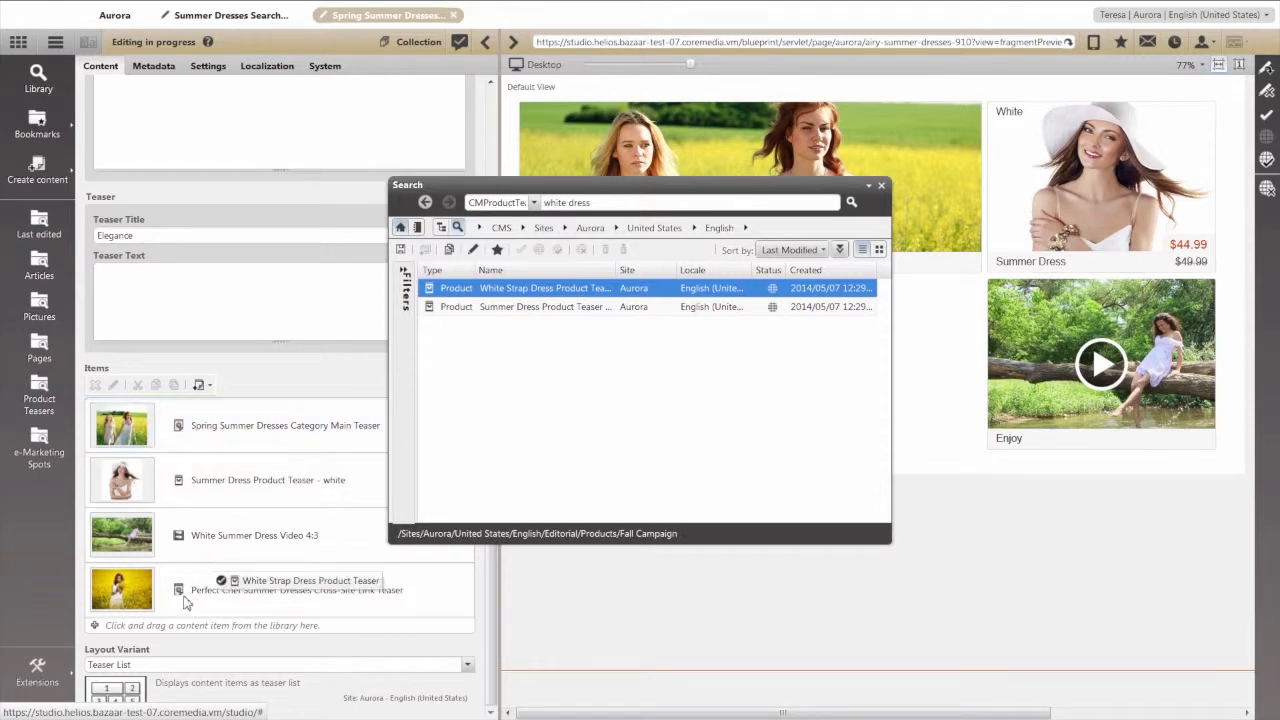
{"action": "left_click", "coordinate": [881, 185]}
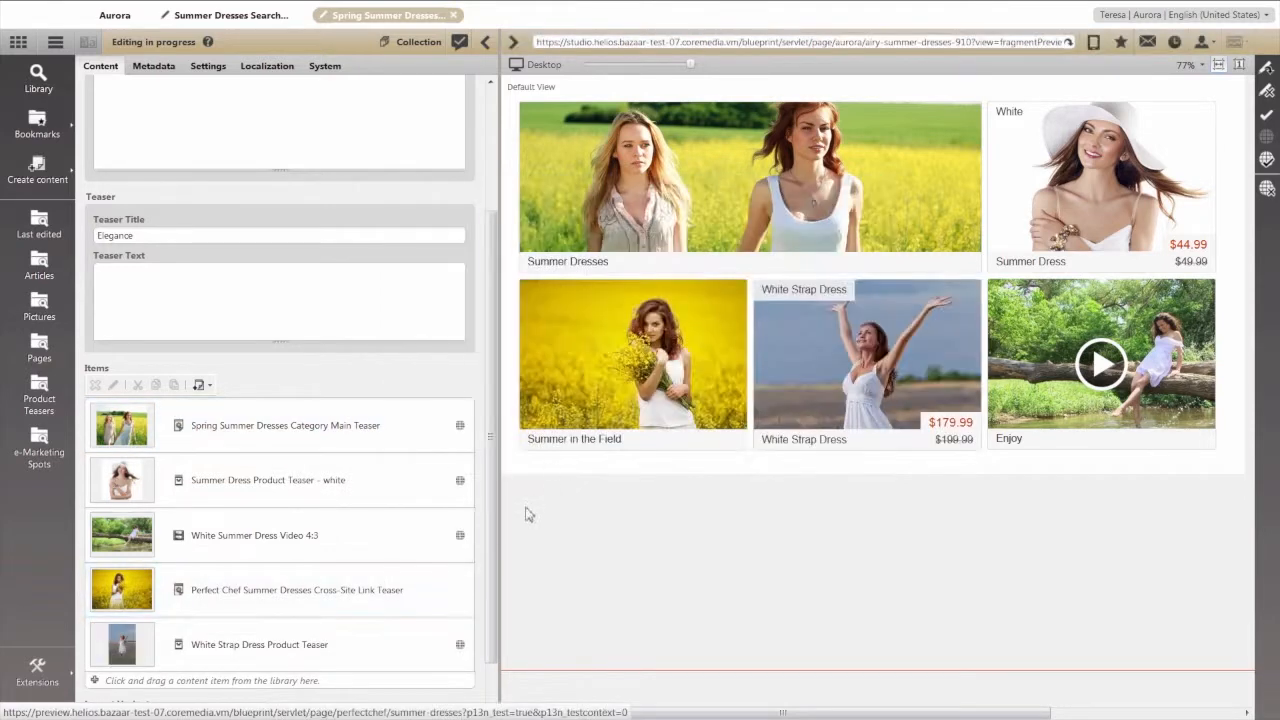
{"action": "scroll", "scroll_direction": "down", "scroll_amount": 3}
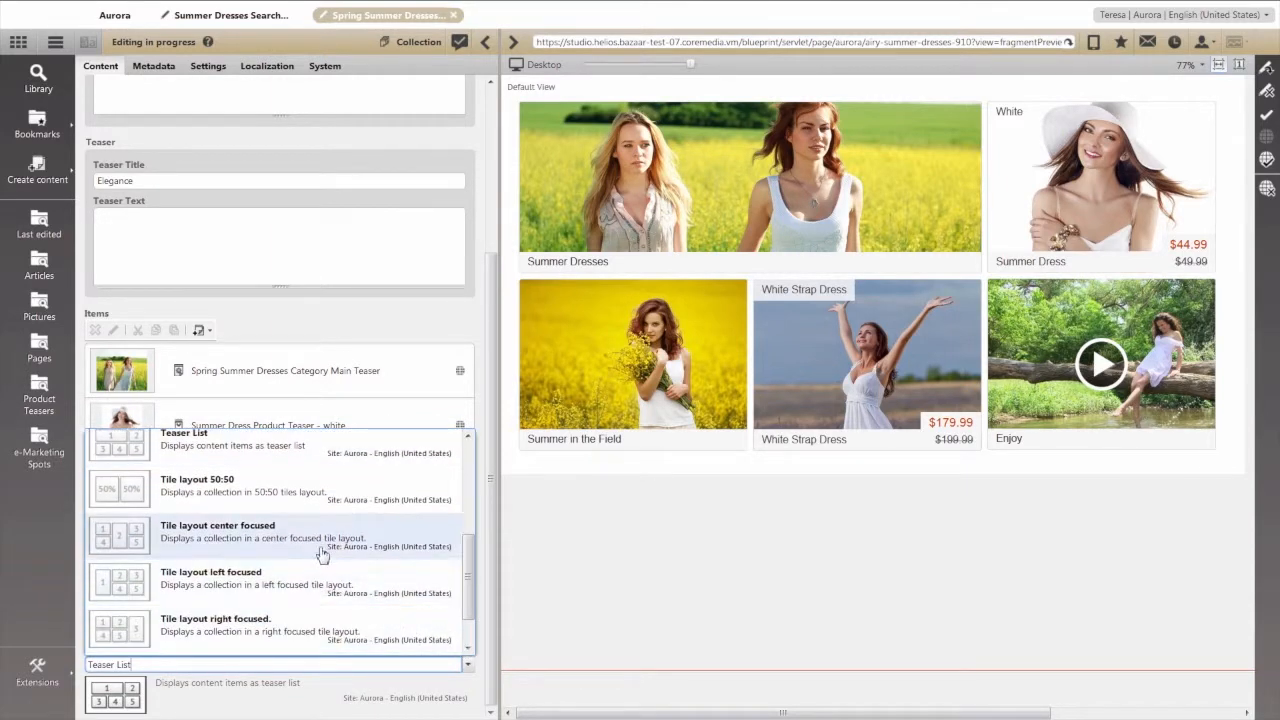
Switch the collection to 'Tile layout center focused' and move White Strap Dress teaser up the item list
{"action": "left_click", "coordinate": [217, 531]}
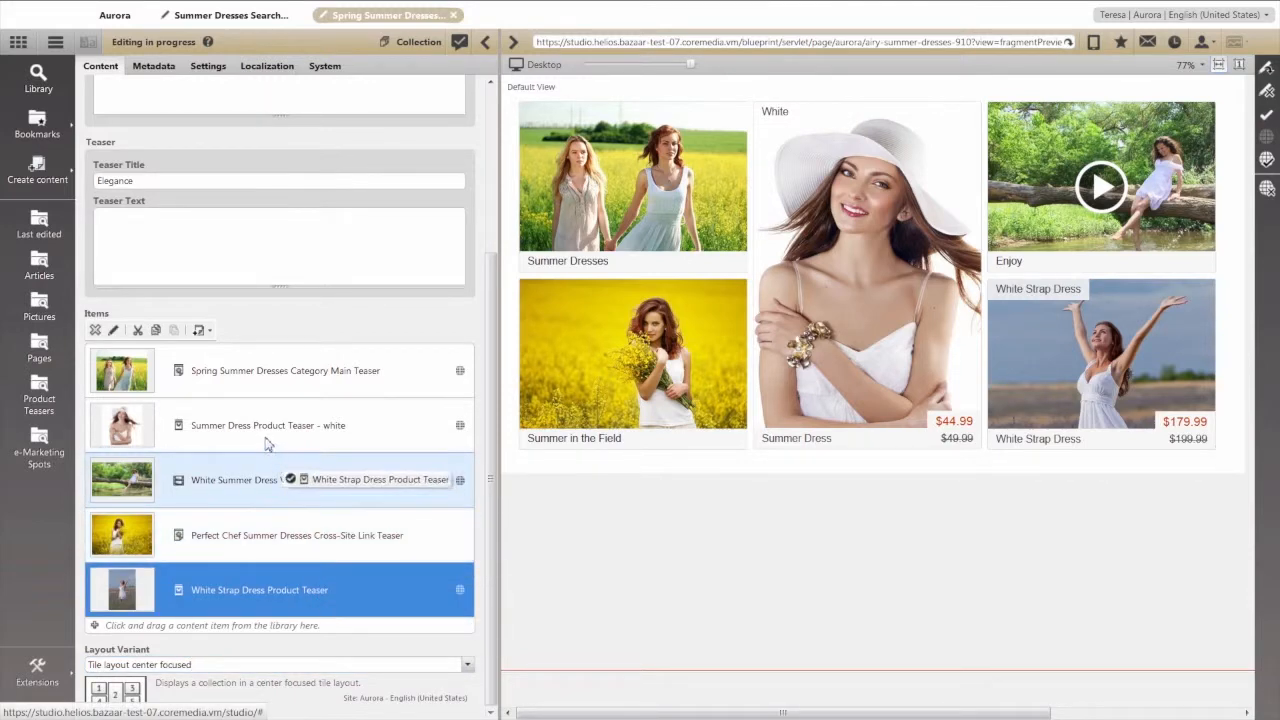
{"action": "left_click_drag", "start_coordinate": [259, 589], "coordinate": [259, 425]}
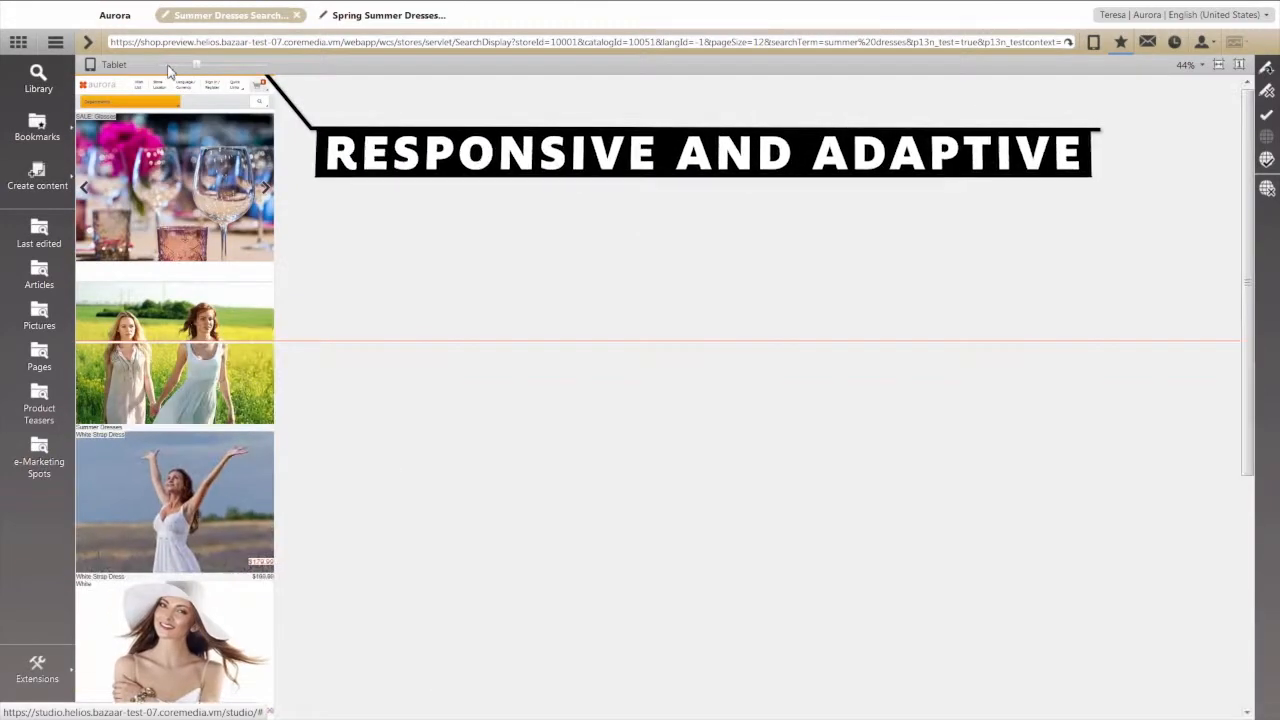
Check the landing page preview at tablet and desktop sizes
{"action": "left_click", "coordinate": [197, 64]}
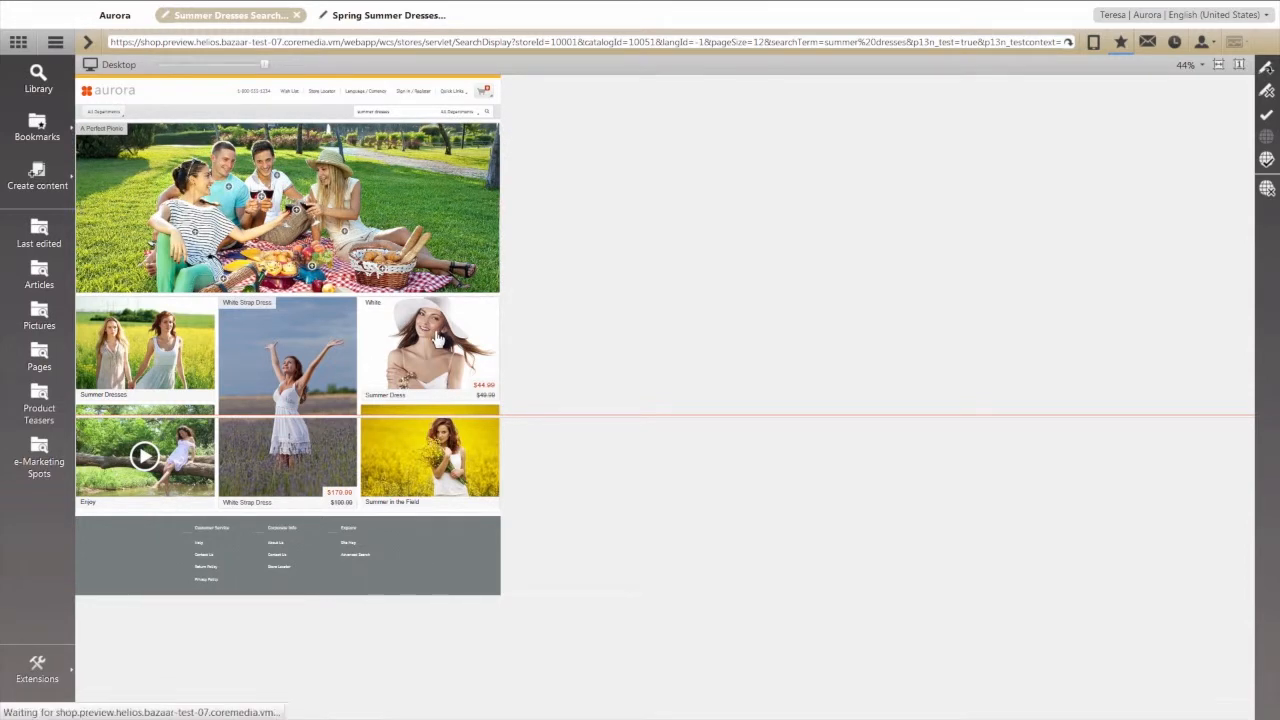
Open the Summer Dress product page from its tile and scroll to the video and related teasers
{"action": "left_click", "coordinate": [430, 350]}
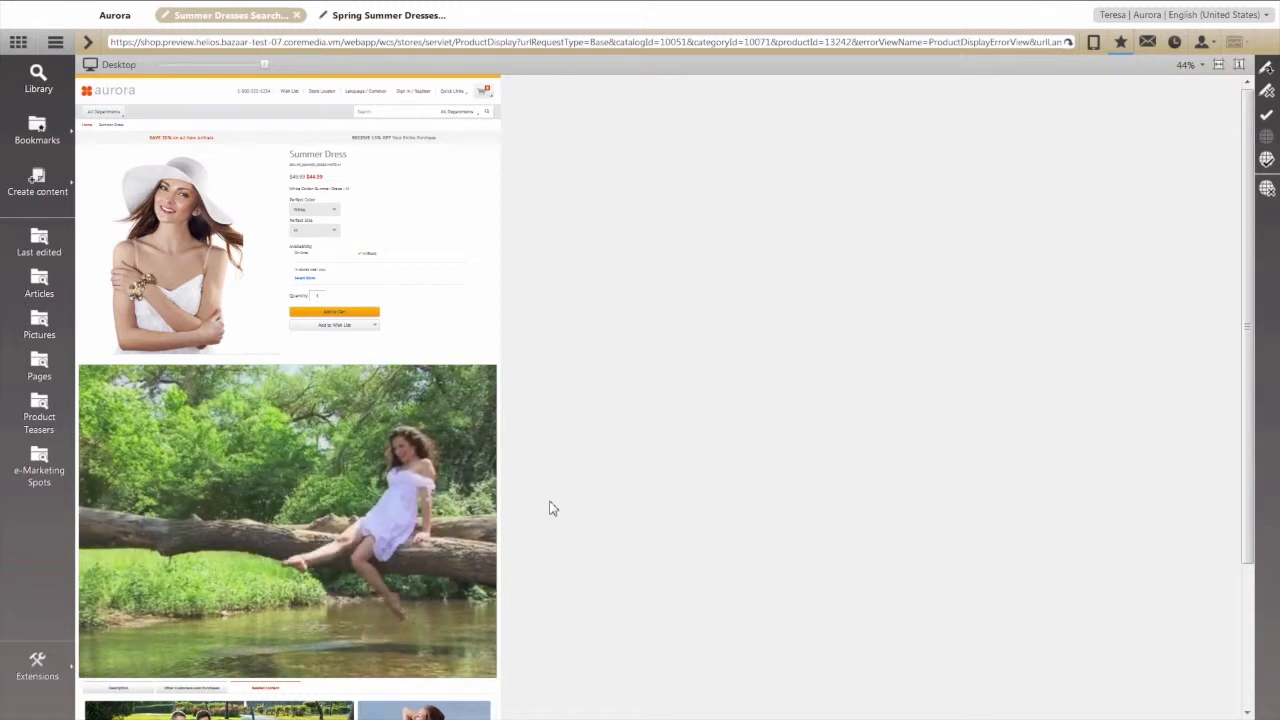
{"action": "scroll", "scroll_direction": "down", "scroll_amount": 3}
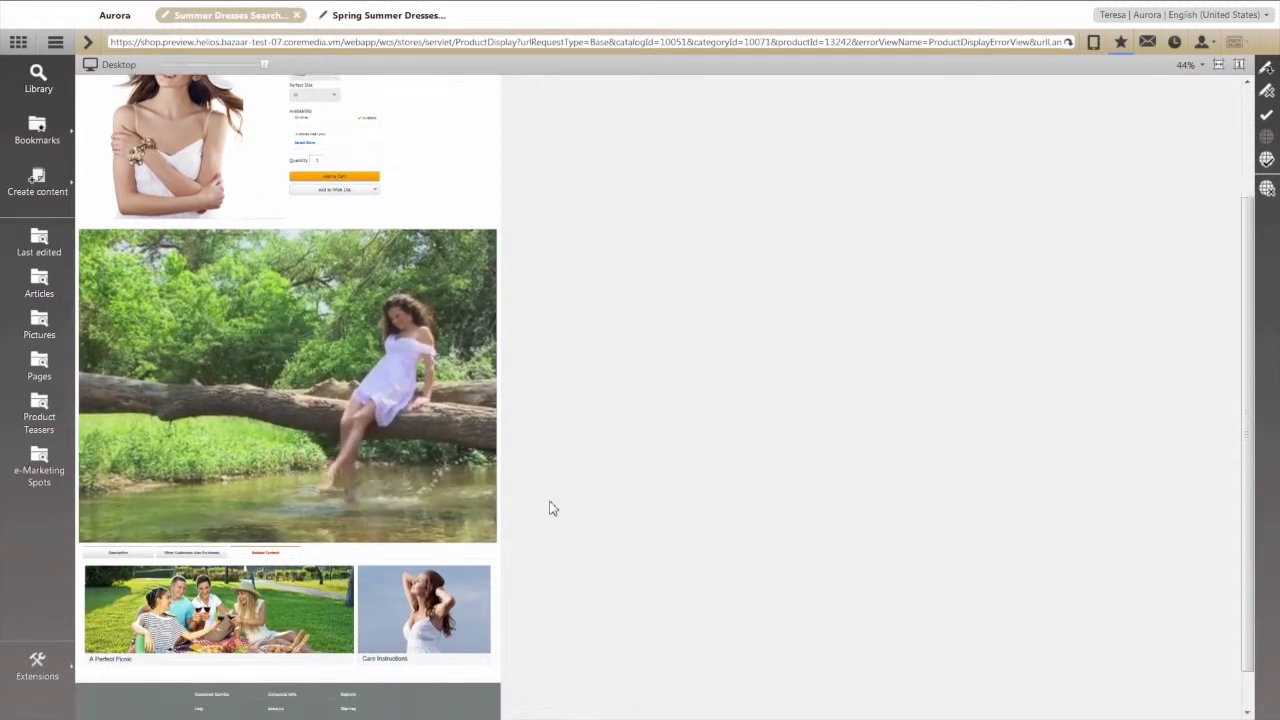
{"action": "scroll", "scroll_direction": "down", "scroll_amount": 3}
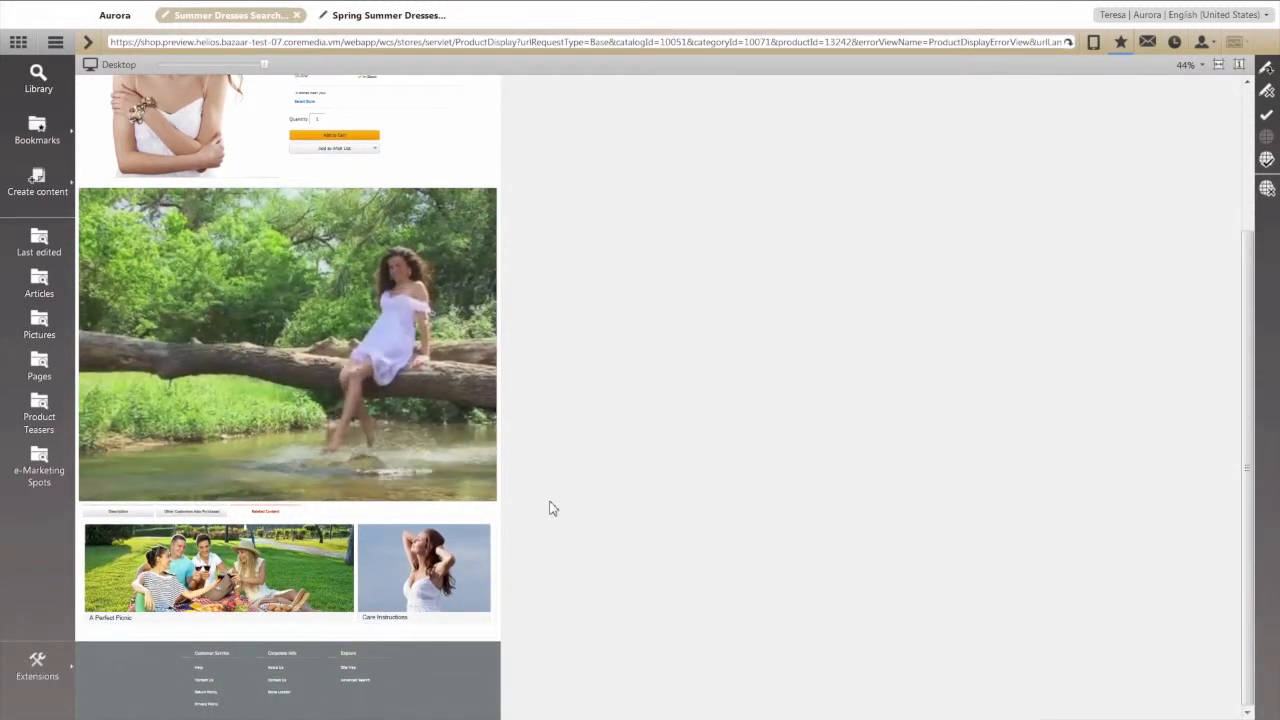